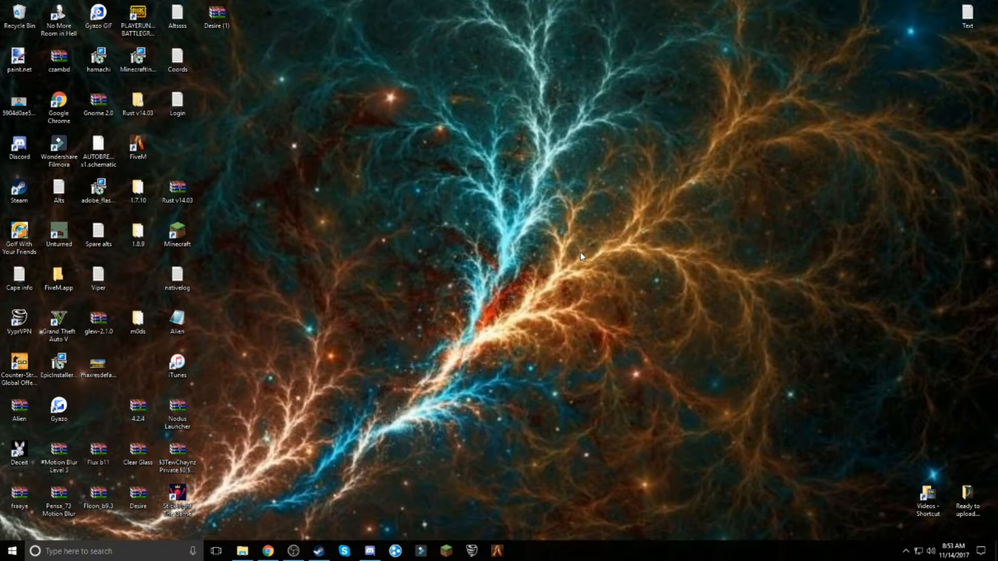
{"action": "mouse_move", "coordinate": [504, 167]}
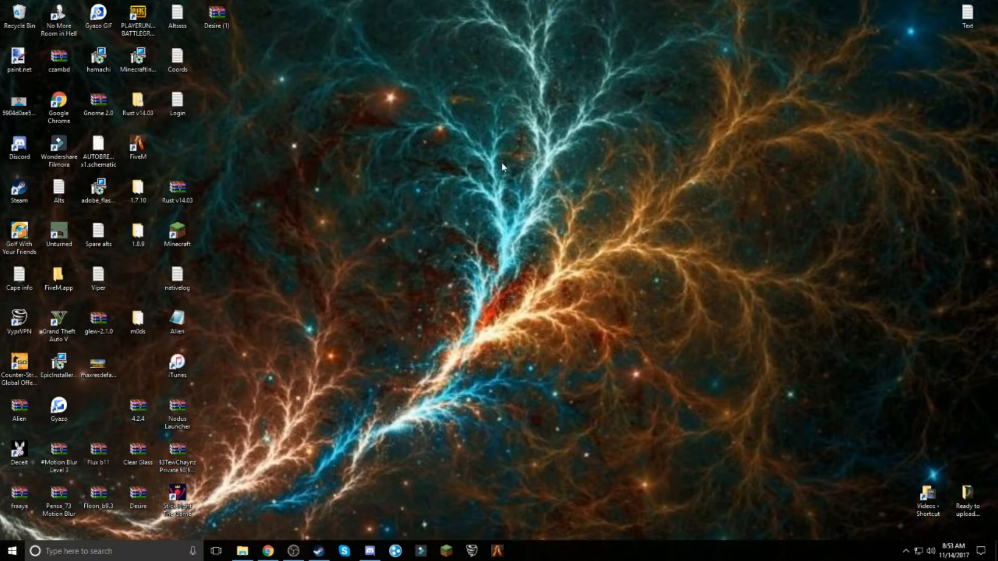
{"action": "mouse_move", "coordinate": [293, 240]}
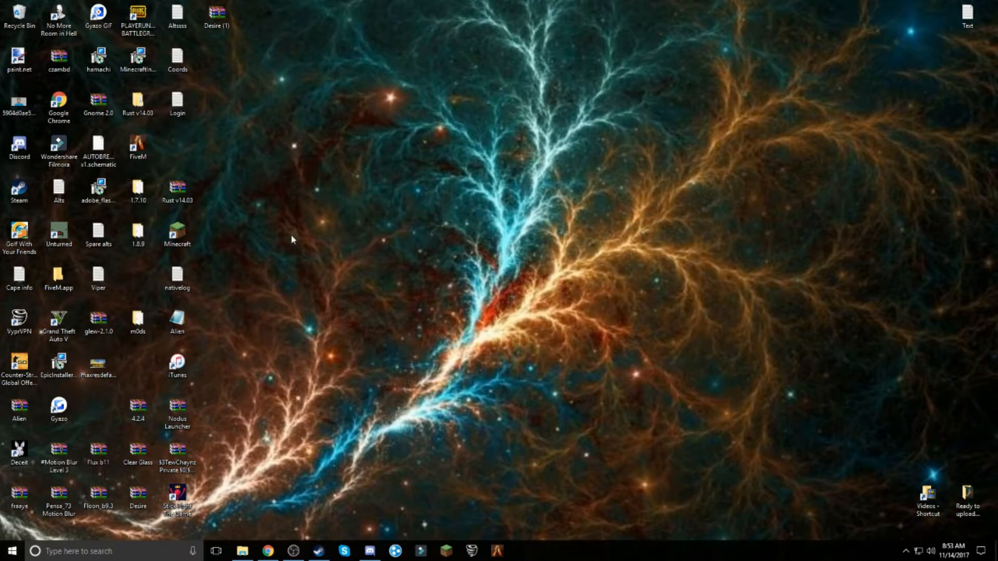
Reach Steam's install folder via the shortcut's Properties, Open File Location.
{"action": "left_click", "coordinate": [99, 148]}
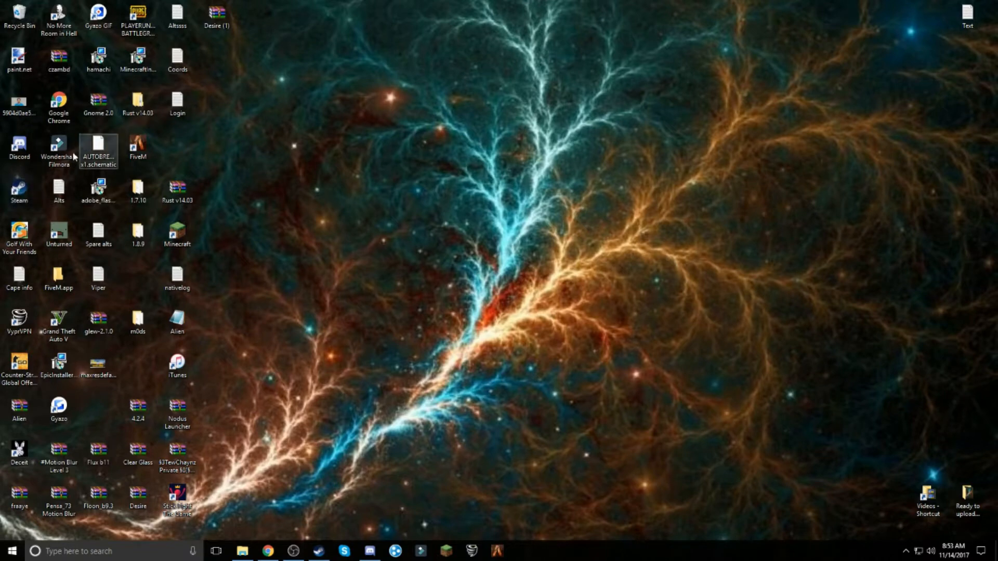
{"action": "left_click", "coordinate": [18, 191]}
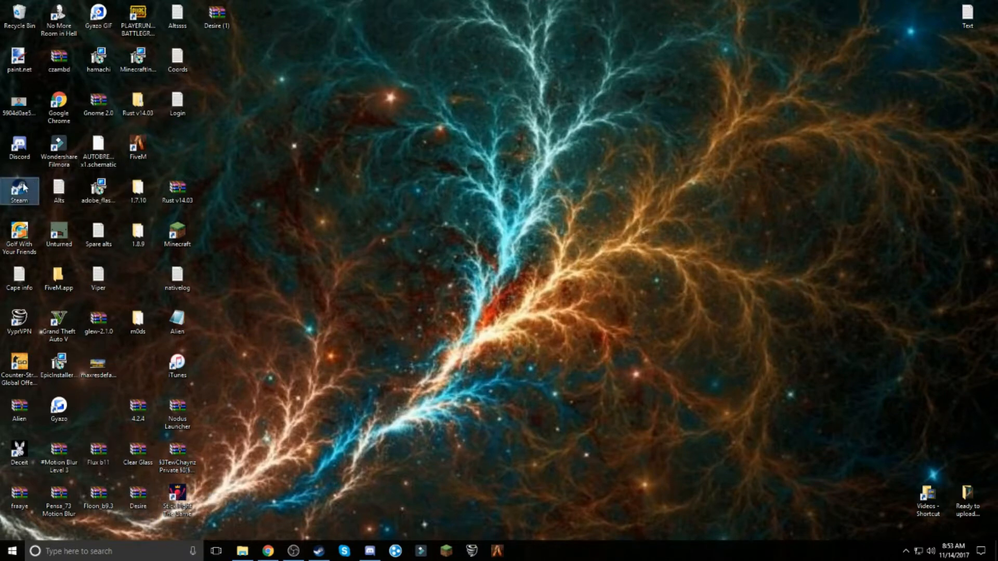
{"action": "mouse_move", "coordinate": [490, 203]}
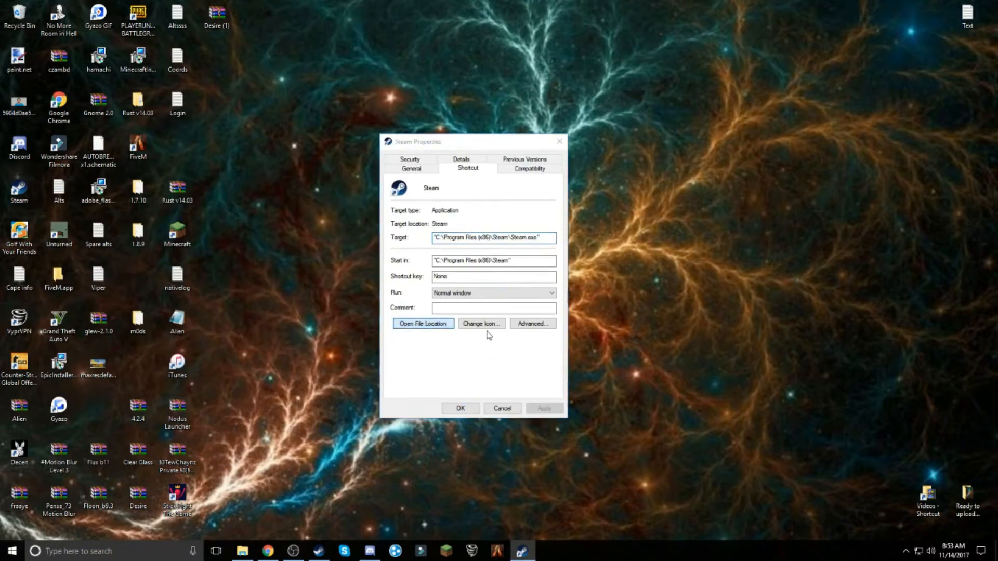
{"action": "left_click", "coordinate": [423, 323]}
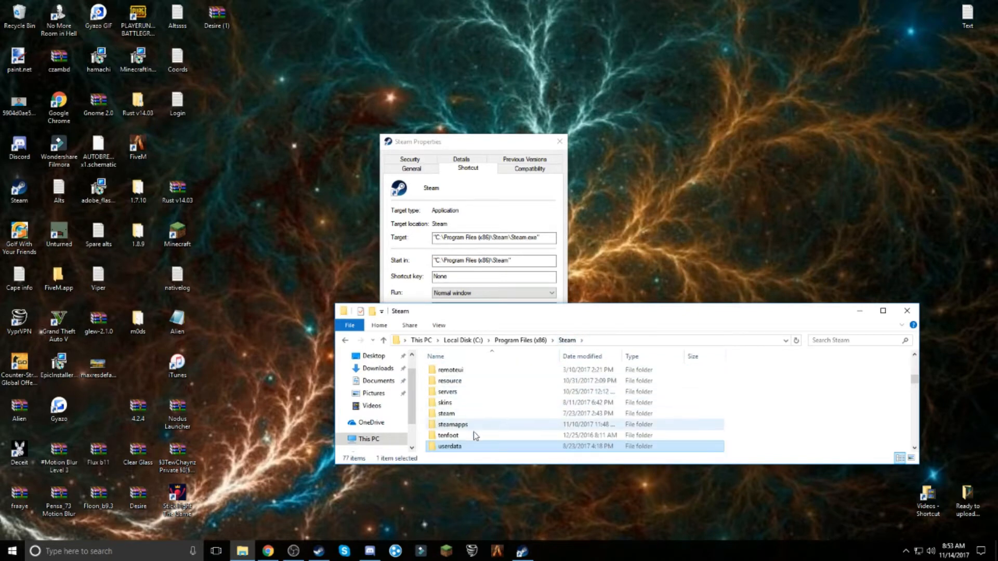
Navigate userdata > account folder > 730 > local > cfg.
{"action": "double_click", "coordinate": [447, 446]}
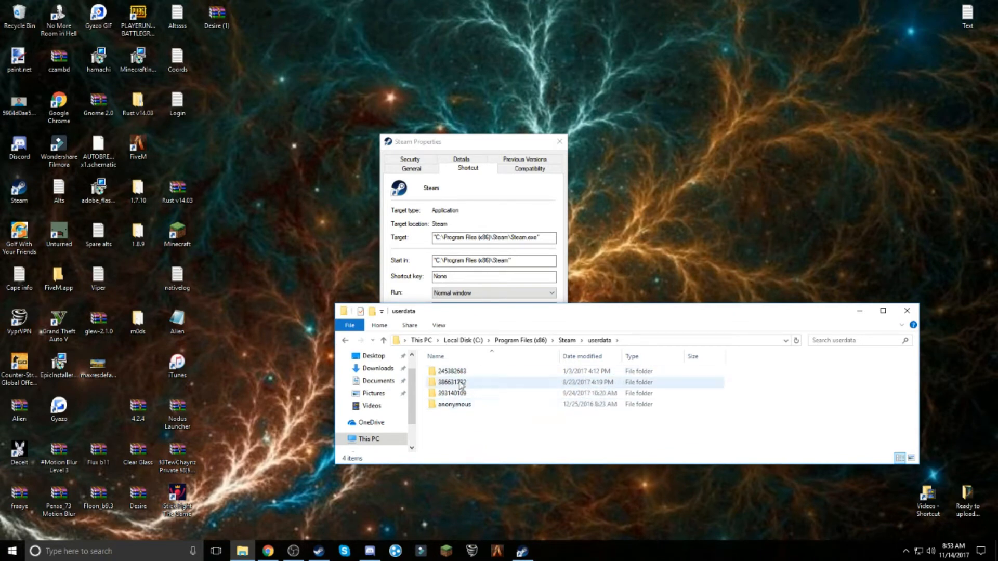
{"action": "double_click", "coordinate": [450, 370]}
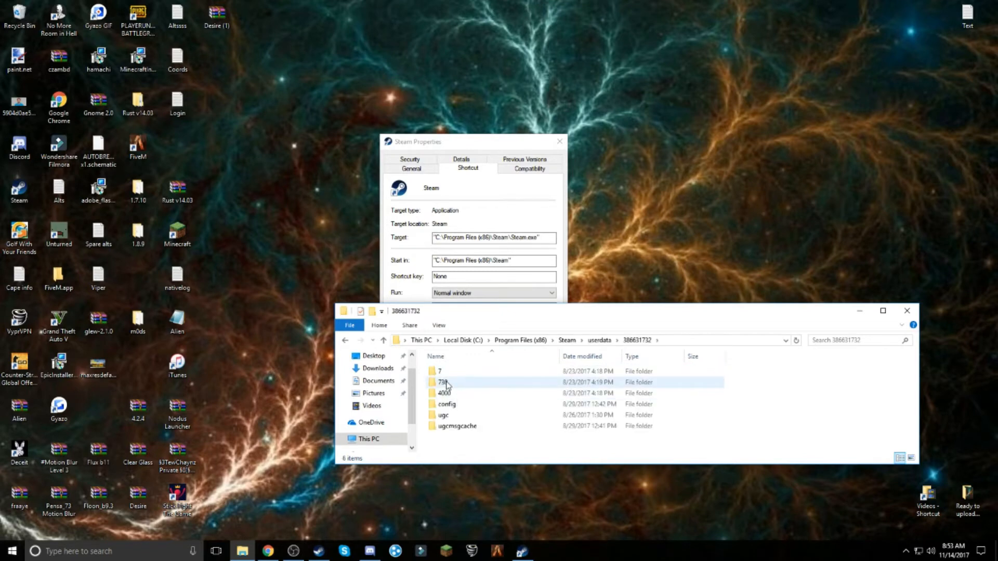
{"action": "double_click", "coordinate": [441, 383]}
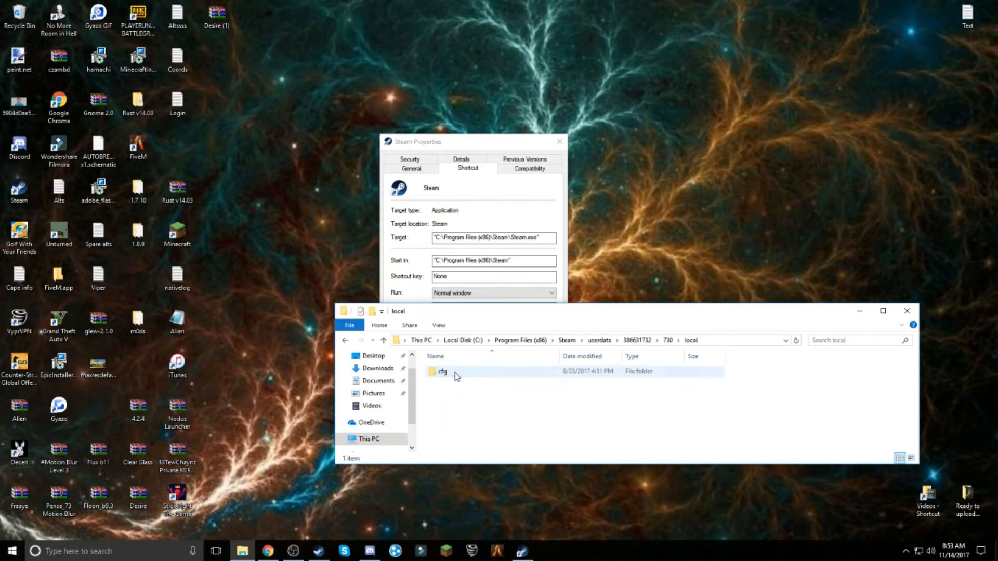
{"action": "double_click", "coordinate": [442, 371]}
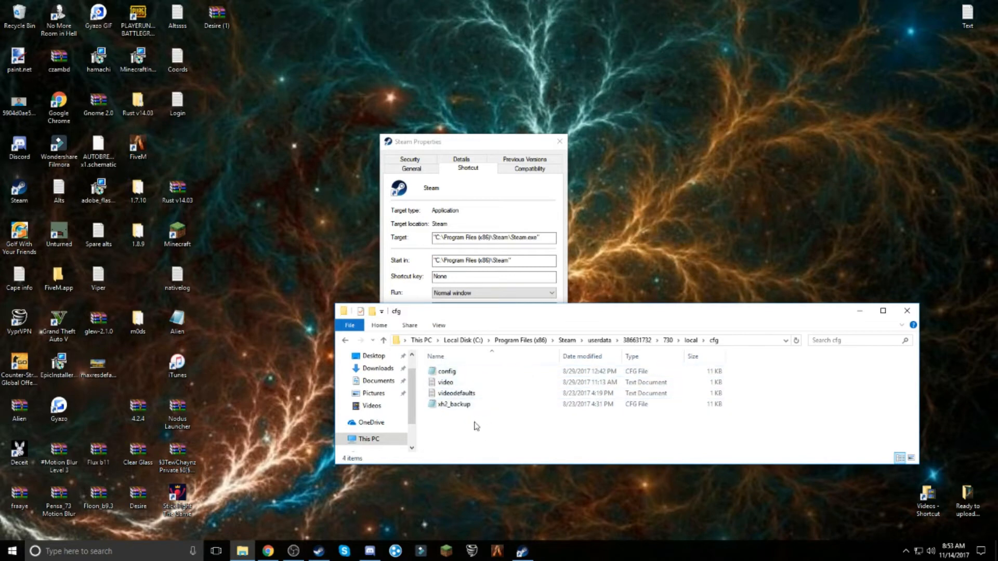
{"action": "left_click", "coordinate": [560, 141]}
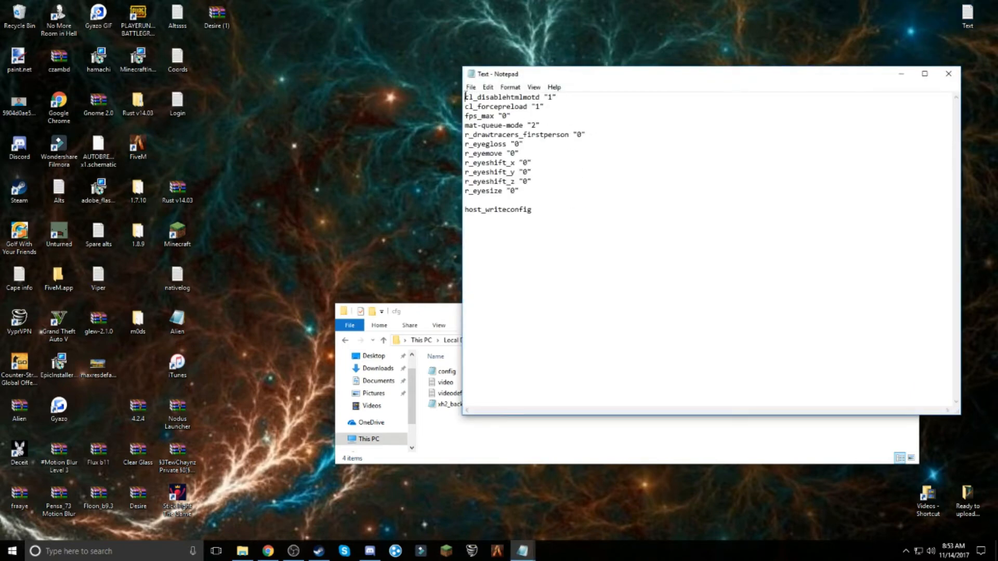
Copy all FPS commands, create text file 'SKR' in cfg and paste them into it.
{"action": "key", "text": "ctrl+a"}
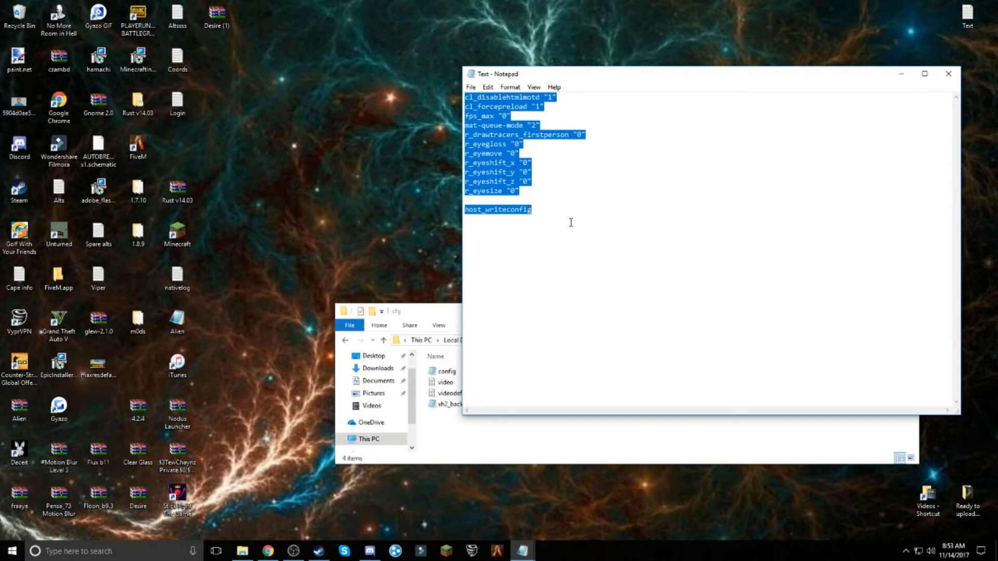
{"action": "mouse_move", "coordinate": [942, 94]}
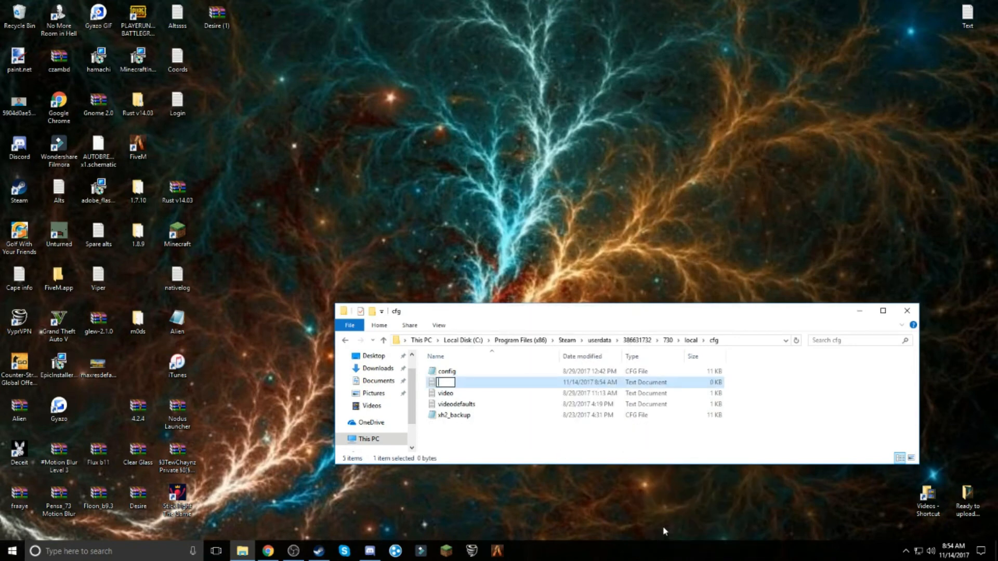
{"action": "type", "text": "SKR"}
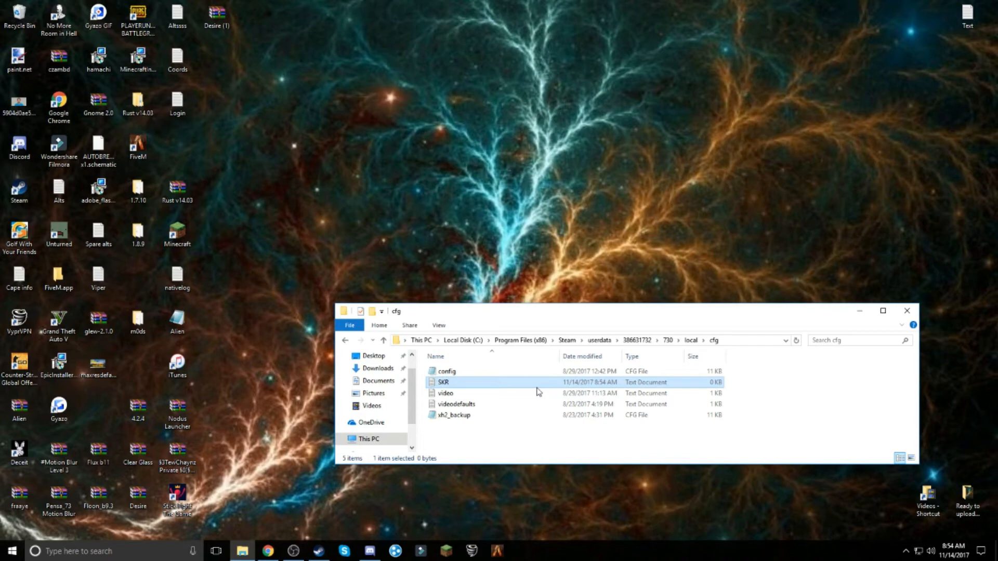
{"action": "double_click", "coordinate": [443, 383]}
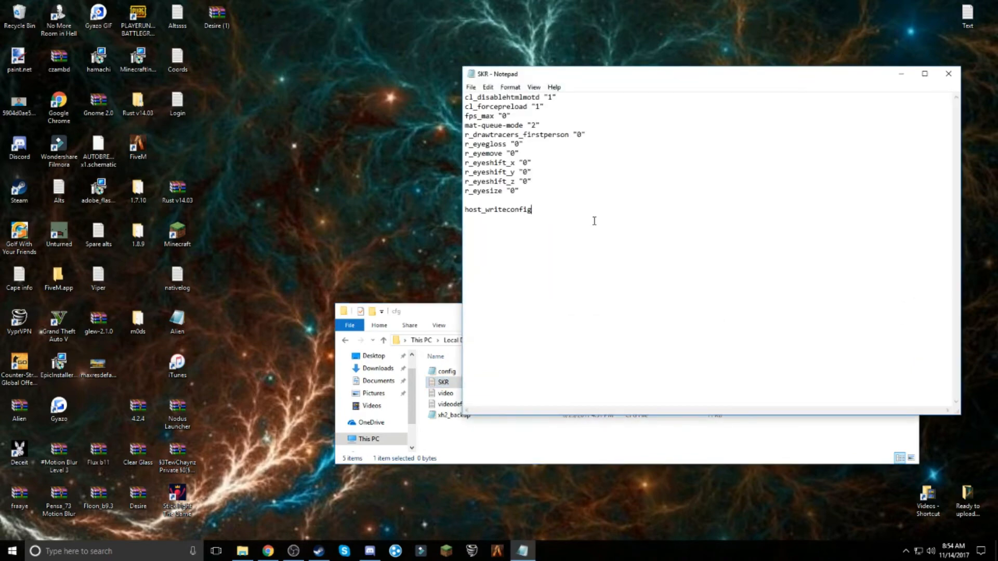